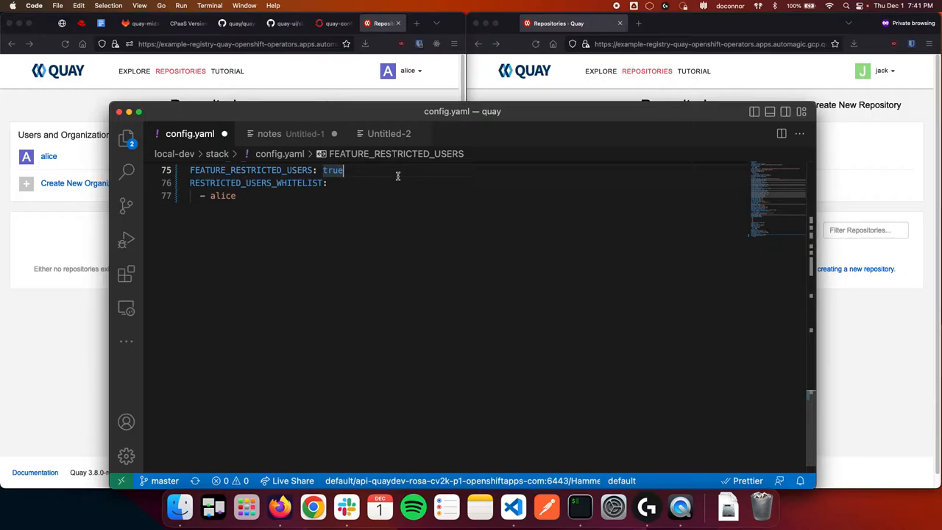
pyautogui.moveTo(77, 225)
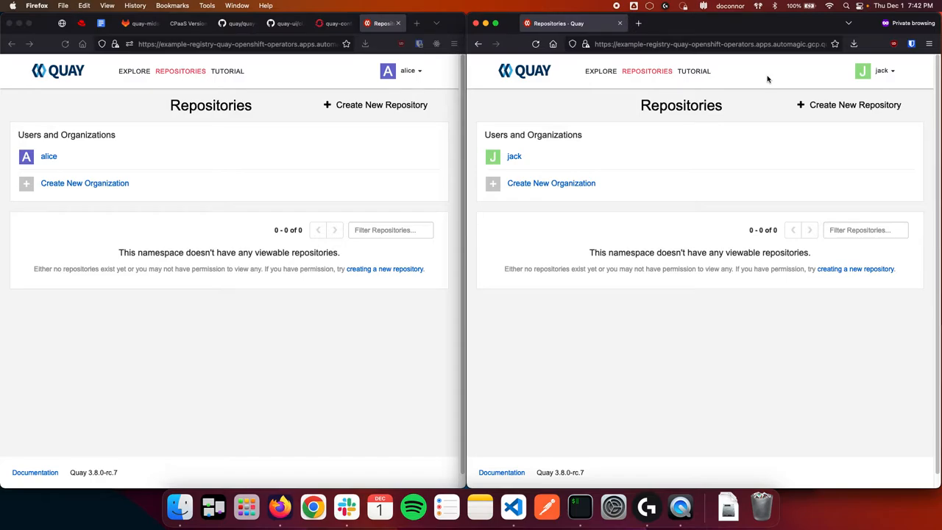
pyautogui.moveTo(550, 122)
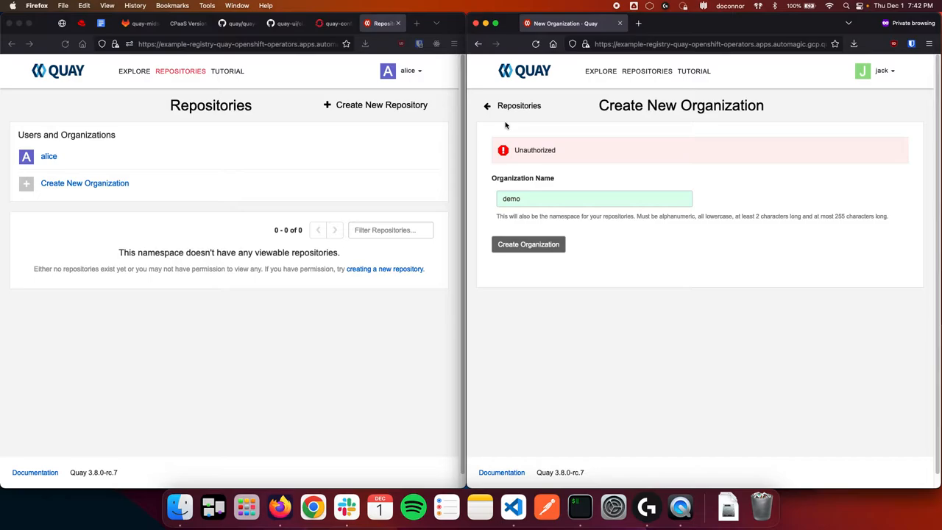
pyautogui.click(518, 106)
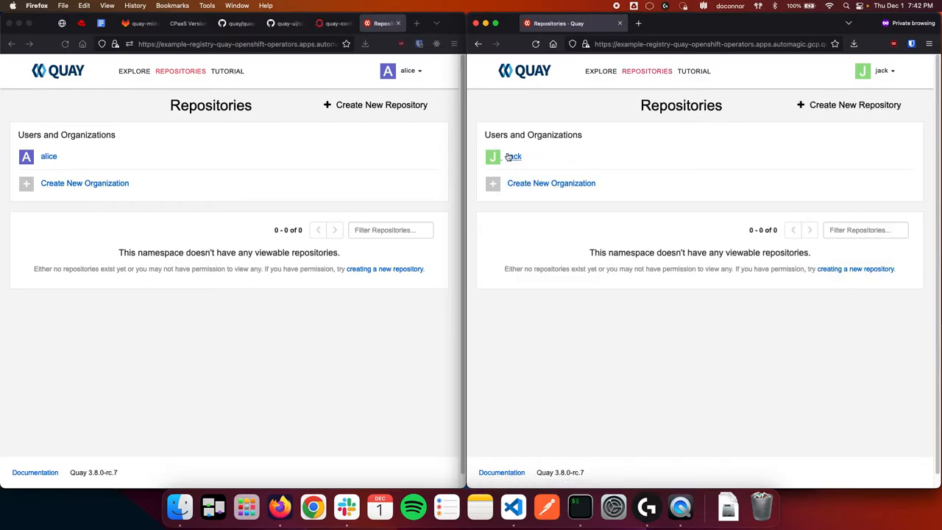
pyautogui.click(847, 105)
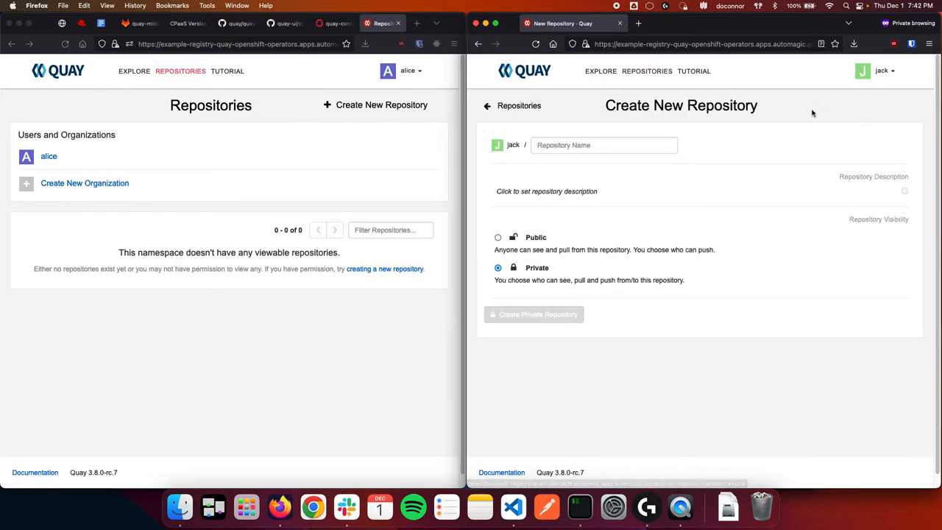
pyautogui.write('demo')
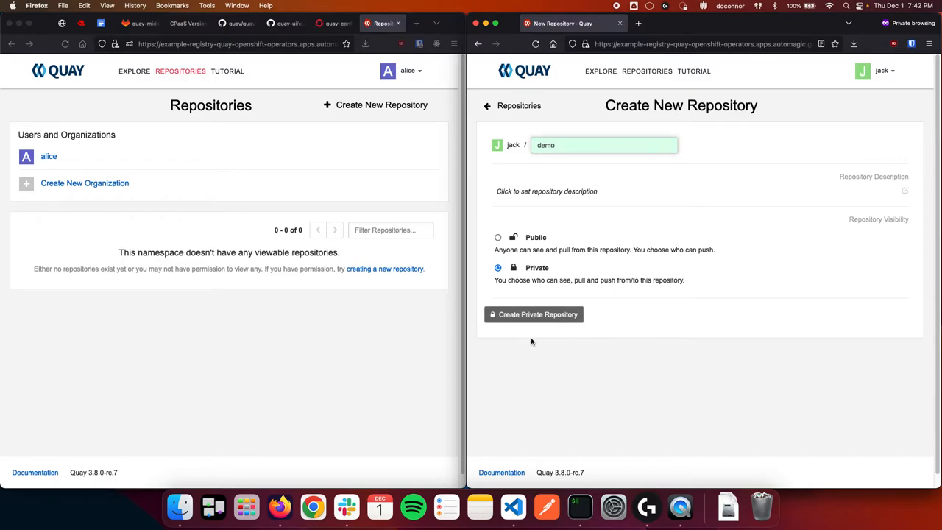
pyautogui.click(533, 315)
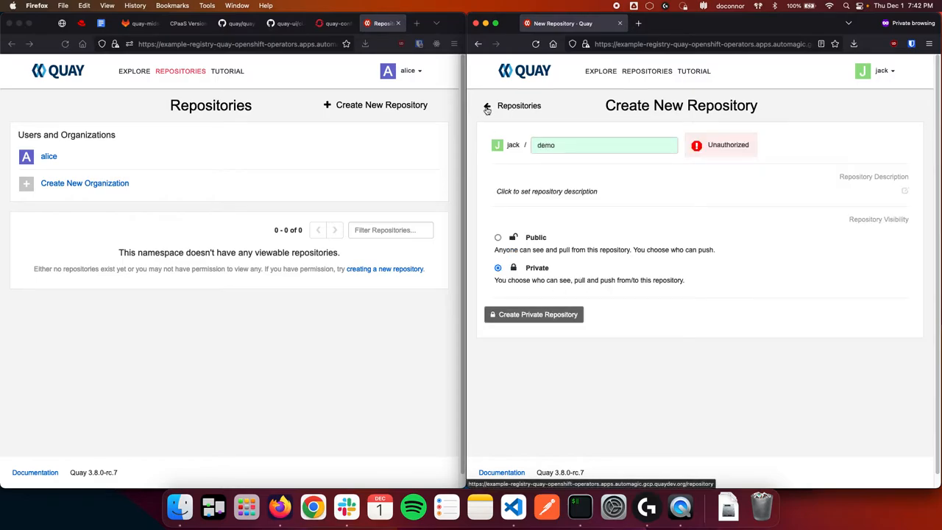
pyautogui.click(485, 109)
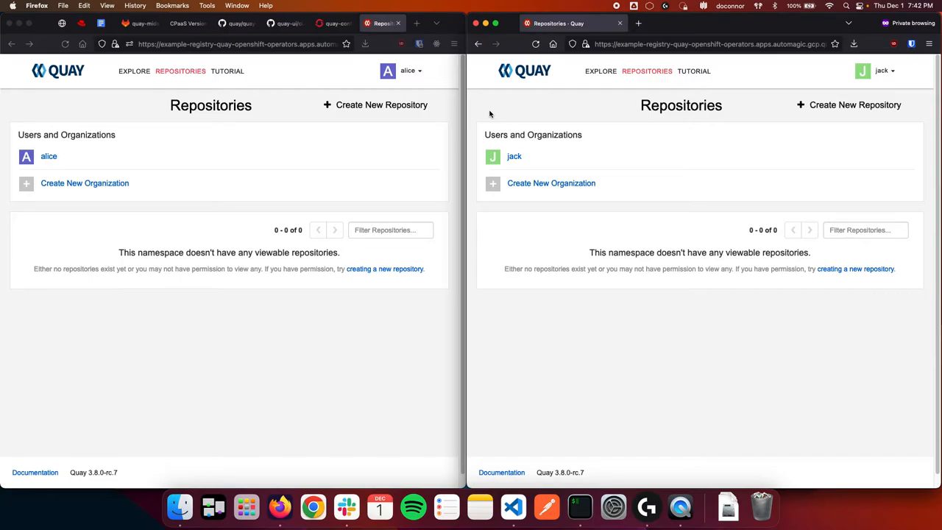
pyautogui.moveTo(86, 183)
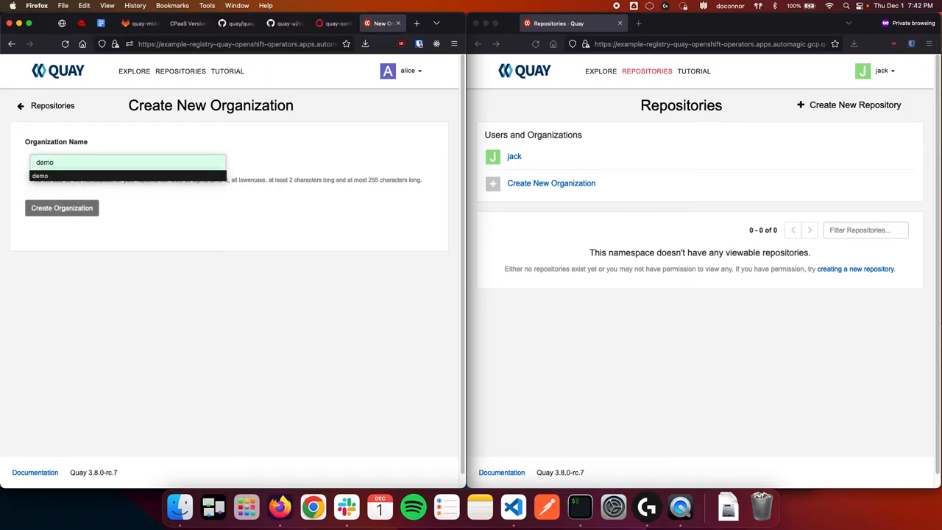
# Create the demo organization with the automagic repository and go to its page
pyautogui.click(62, 208)
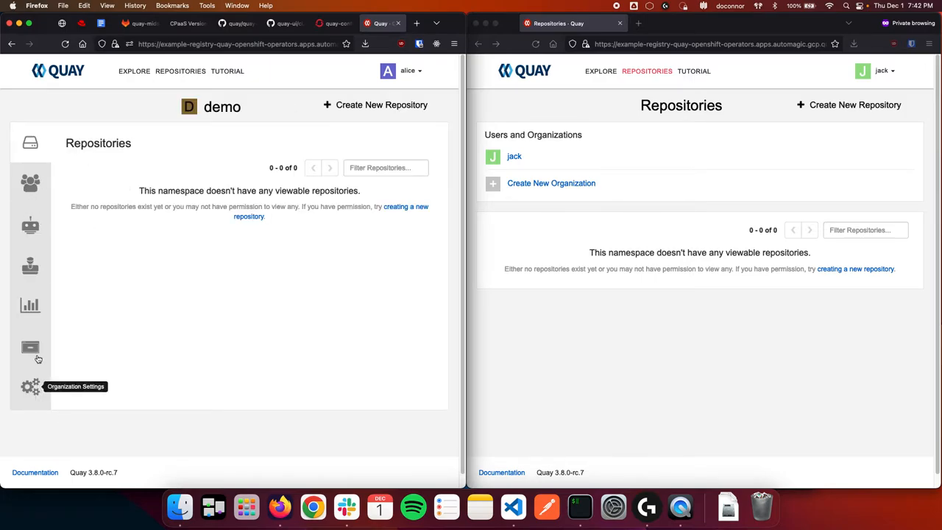
pyautogui.moveTo(302, 118)
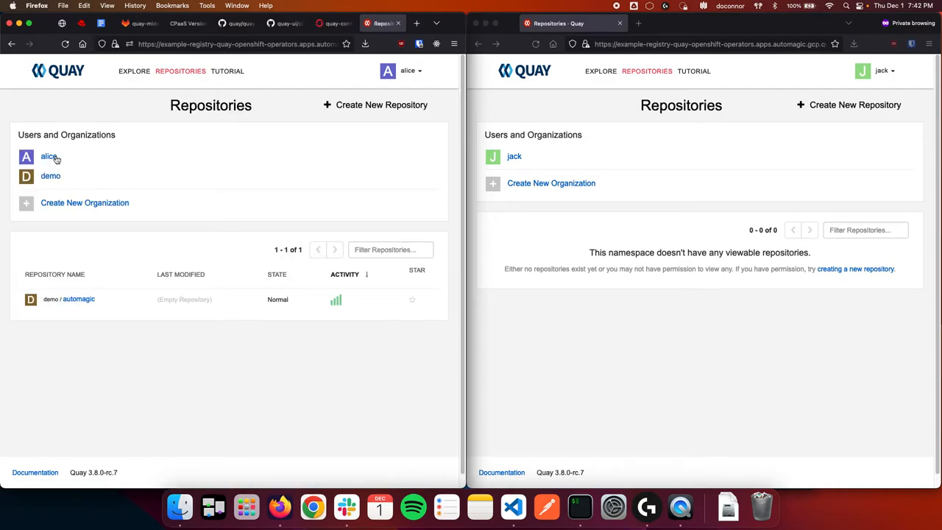
pyautogui.click(50, 177)
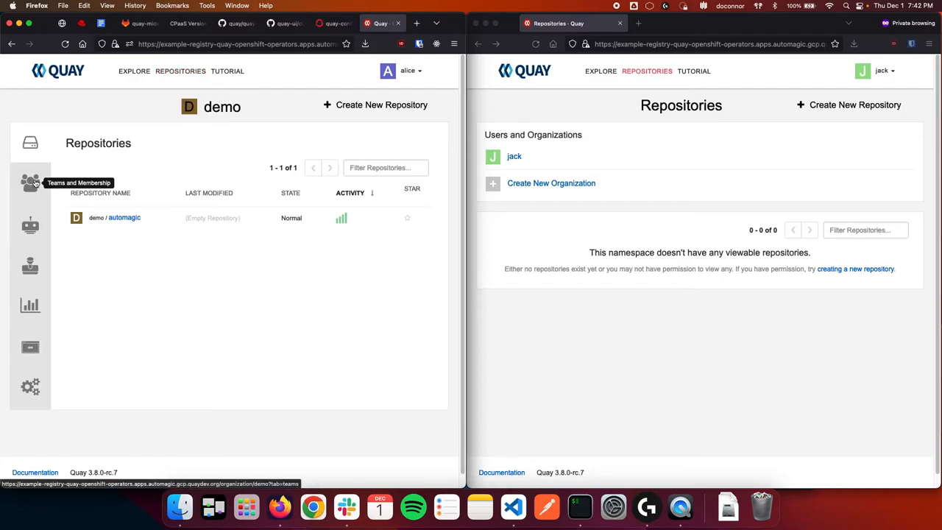
# Create the automagic team in demo with Write permission on the automagic repository
pyautogui.click(29, 182)
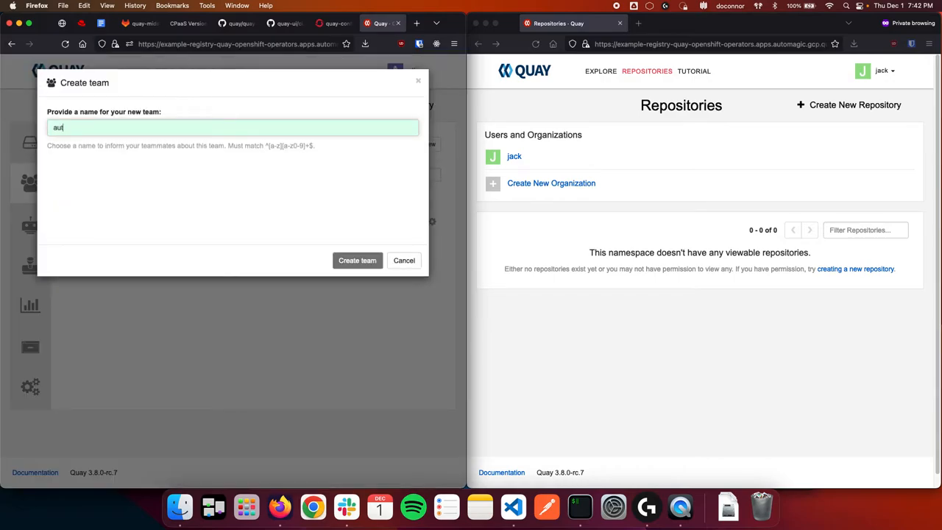
pyautogui.click(356, 259)
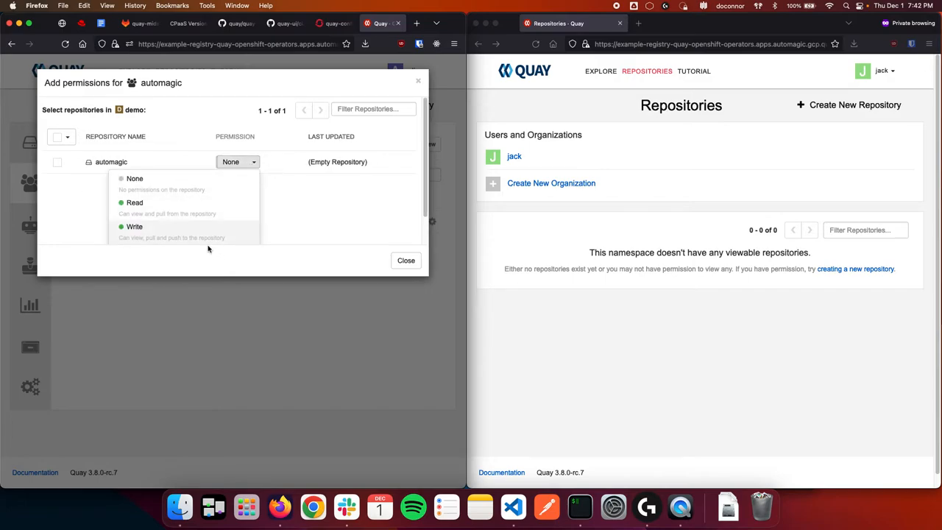
pyautogui.click(135, 227)
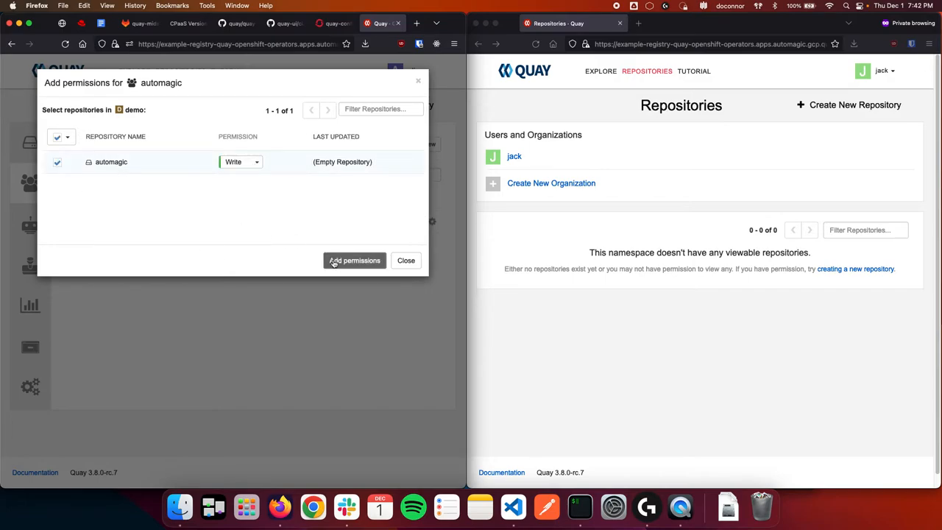
pyautogui.click(353, 259)
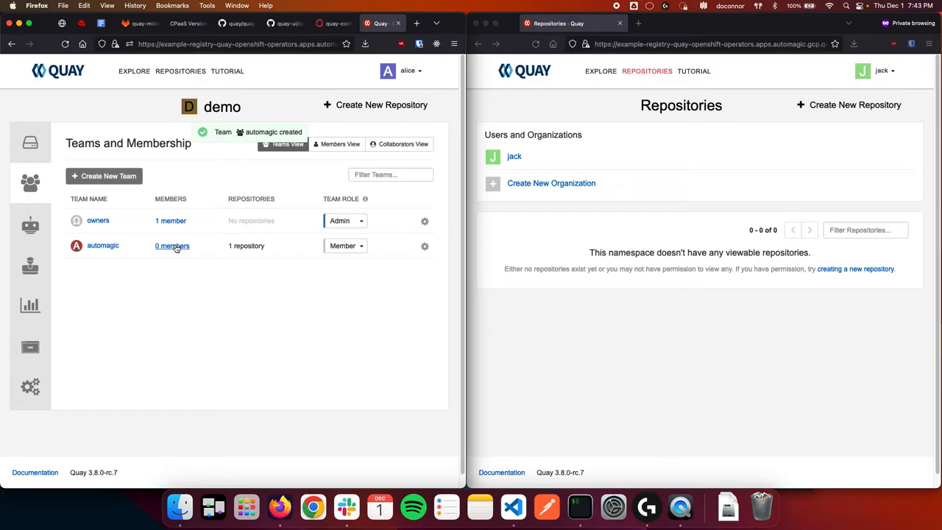
# Set the automagic team's role to Creator and add jack as a member
pyautogui.click(345, 244)
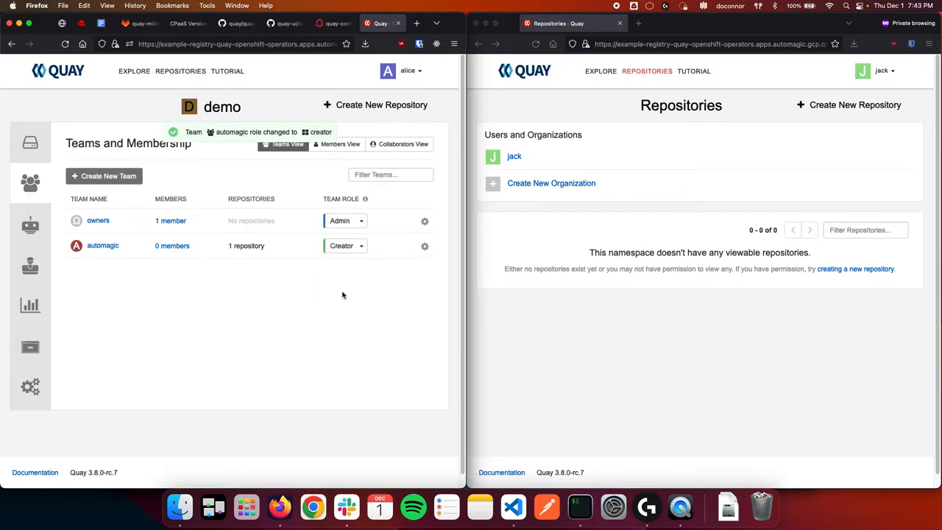
pyautogui.moveTo(173, 245)
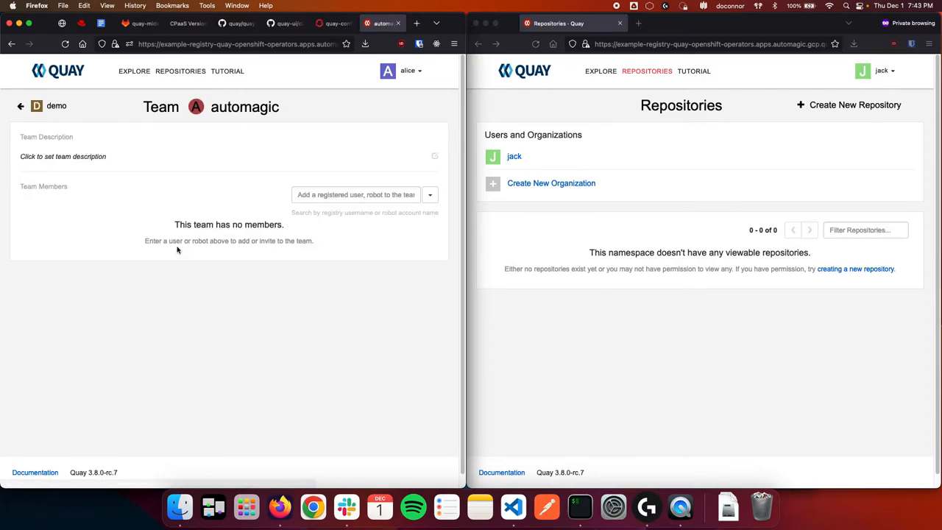
pyautogui.write('jack')
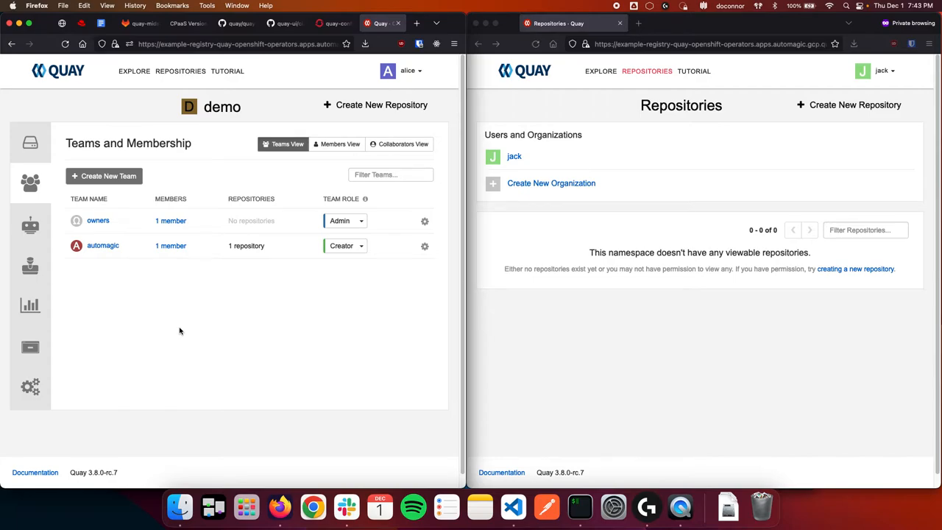
pyautogui.moveTo(191, 325)
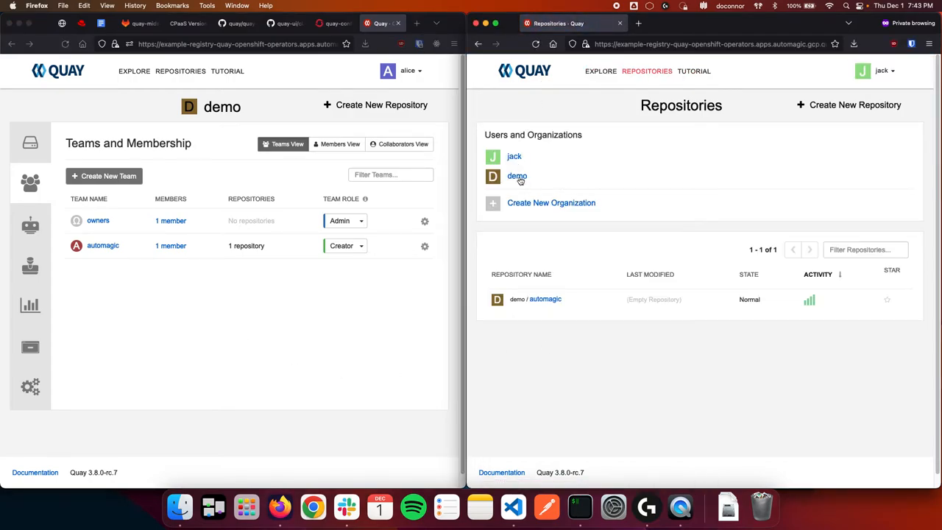
# Create a private repository named test in the demo organization
pyautogui.click(516, 177)
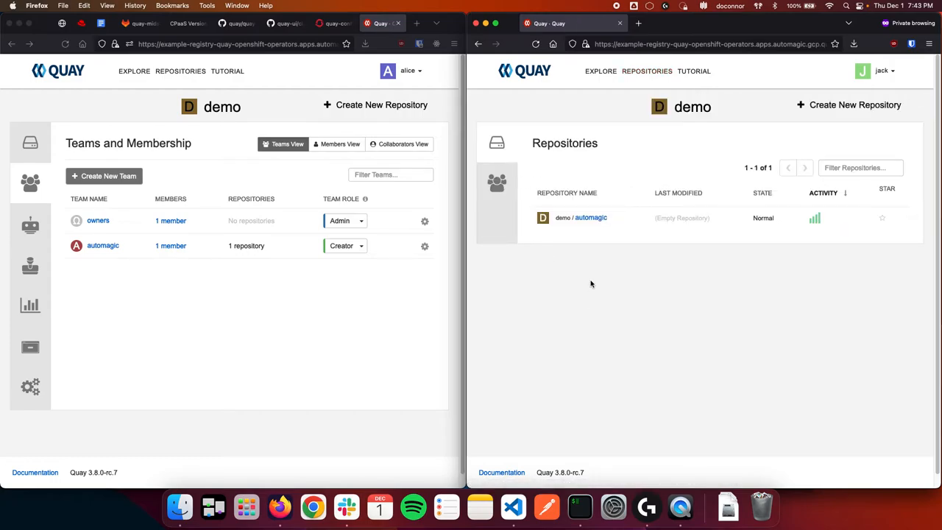
pyautogui.click(848, 105)
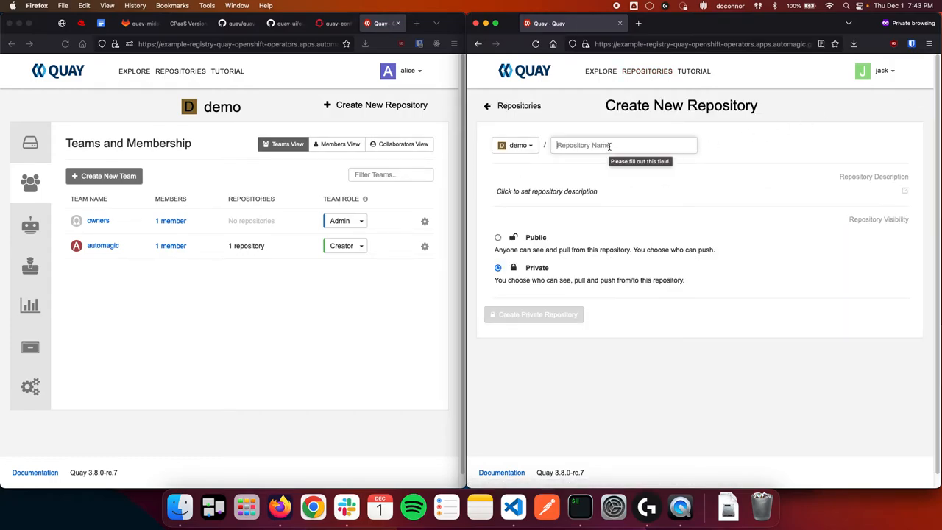
pyautogui.write('test')
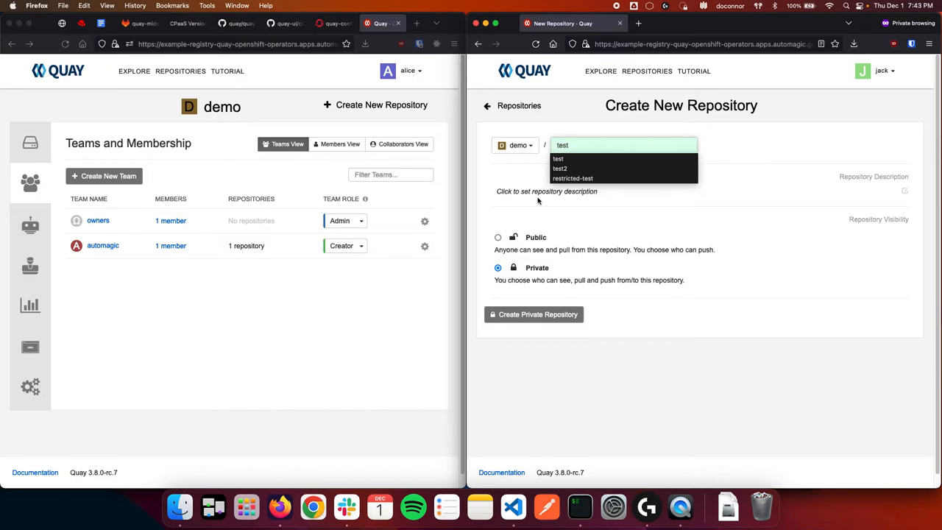
pyautogui.click(533, 315)
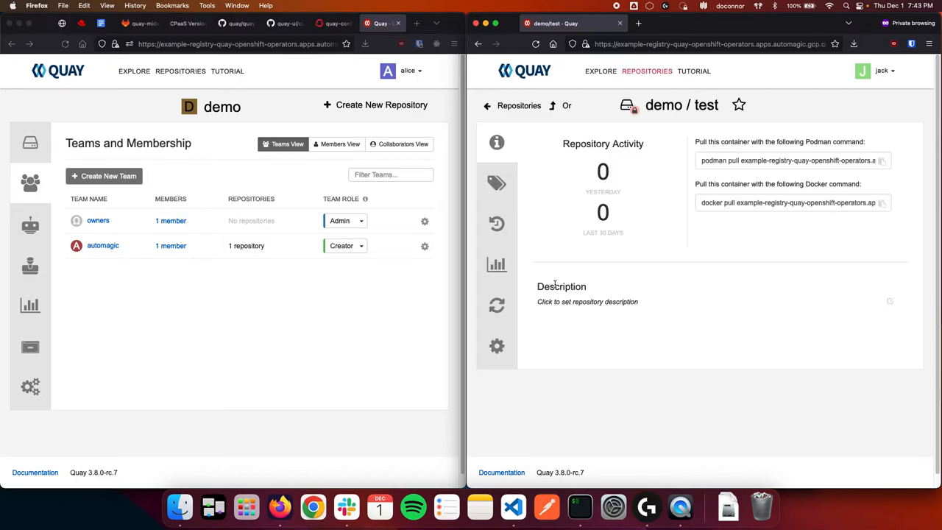
pyautogui.moveTo(487, 110)
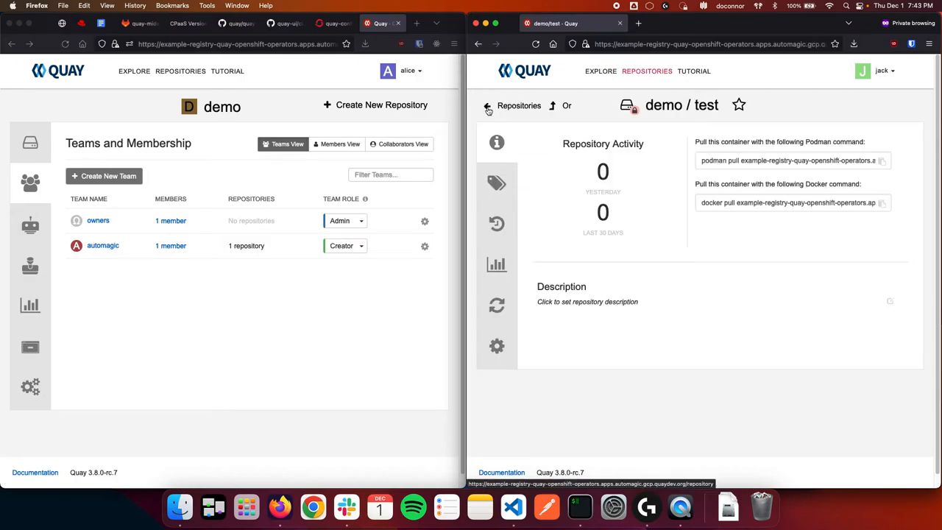
# Return to the repository list showing jack's two repositories
pyautogui.click(487, 108)
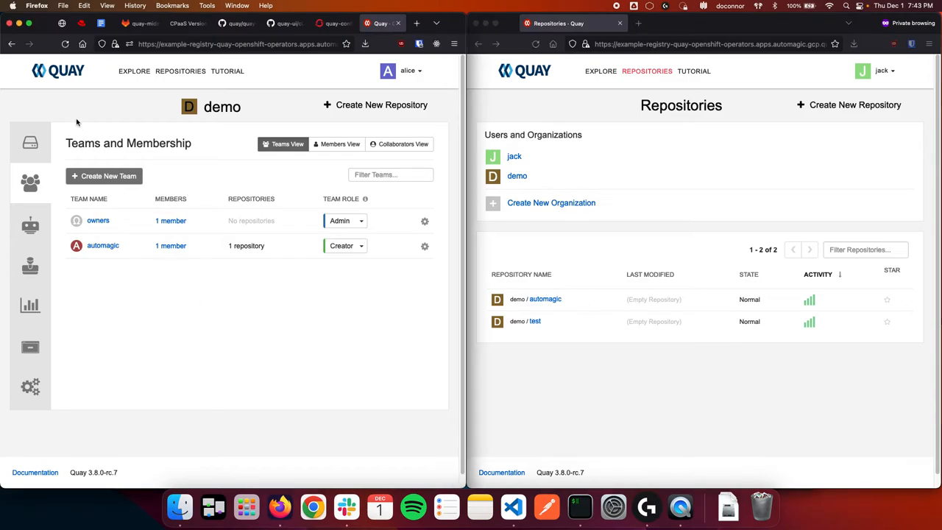
pyautogui.click(29, 142)
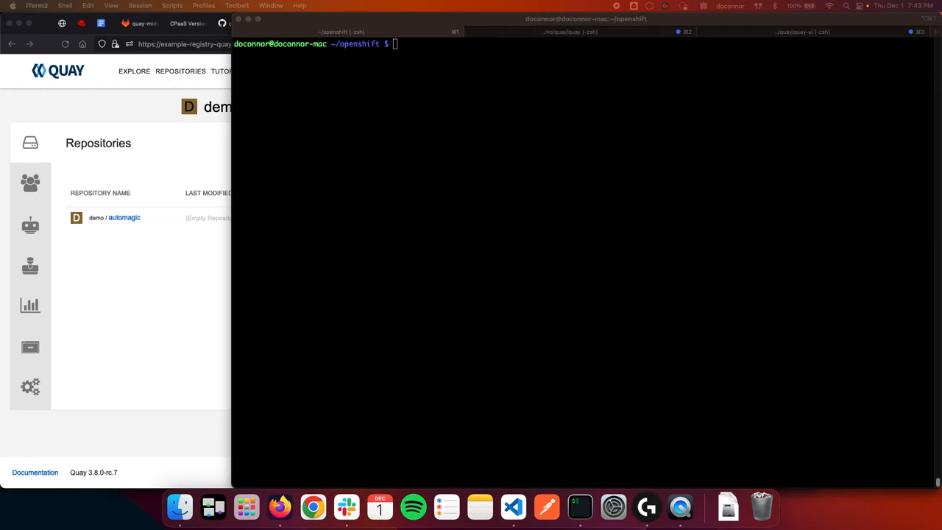
# Log in to the Quay registry with podman (--tls-verify=false) as jack and push demo/test:3.16
pyautogui.write('podman login --tls-verify=false example-registry-quay-openshift-operators.apps.automagic.gcp.quaydev.org')
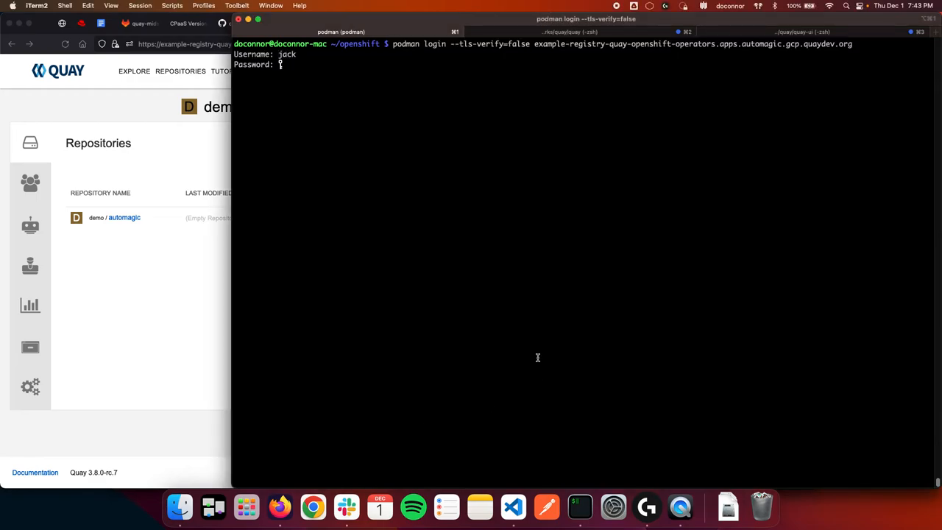
pyautogui.press('Return')
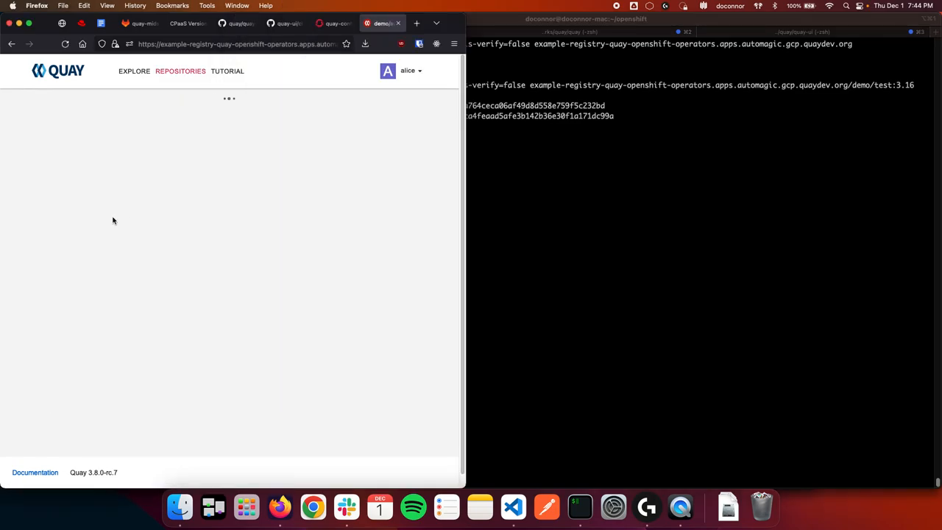
# Show demo/test's Tags list with tag 3.16 in both alice's and jack's windows
pyautogui.click(180, 71)
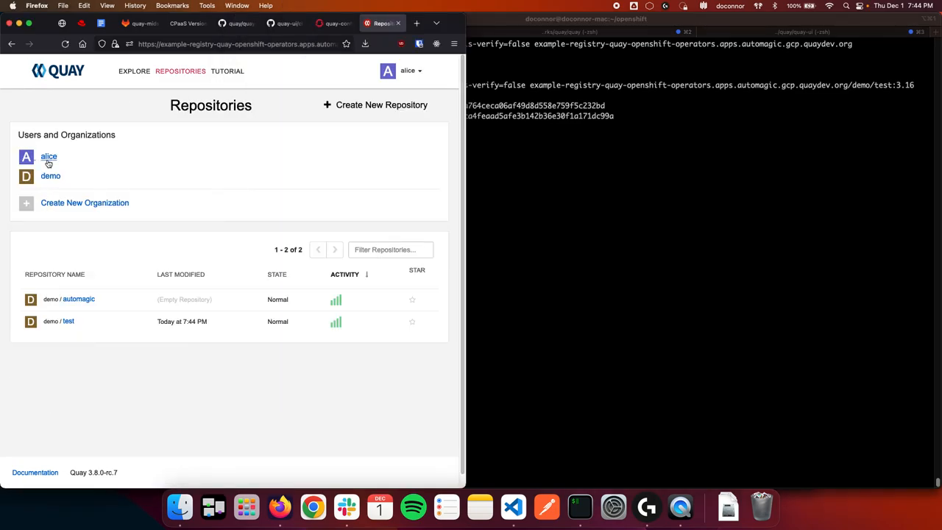
pyautogui.click(50, 176)
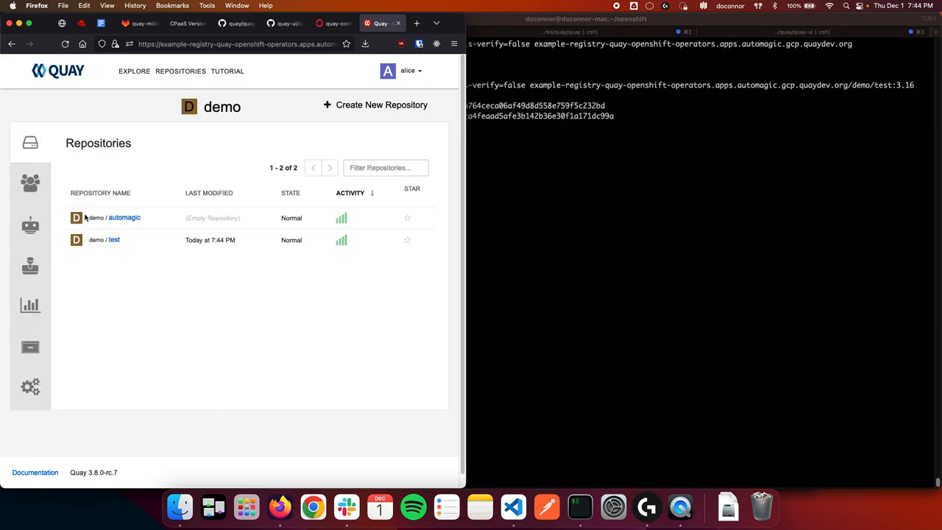
pyautogui.click(115, 239)
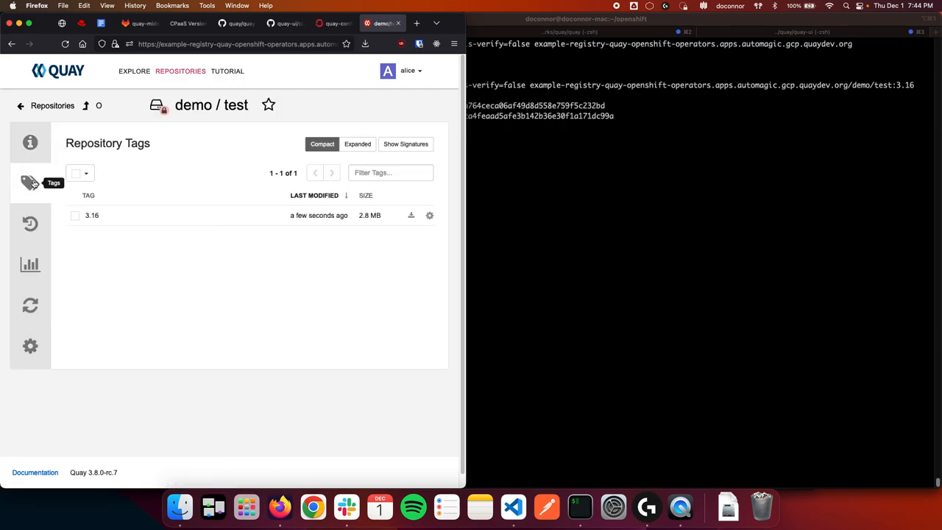
pyautogui.moveTo(280, 506)
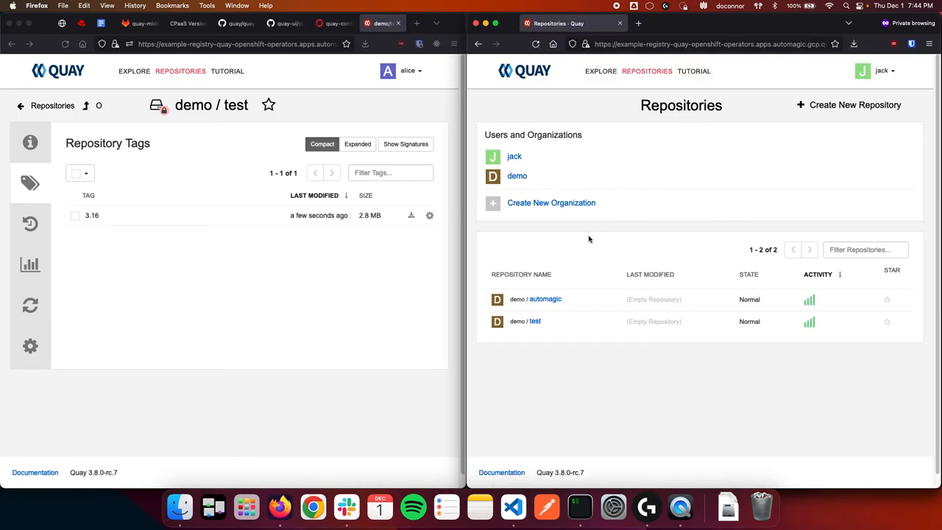
pyautogui.click(532, 321)
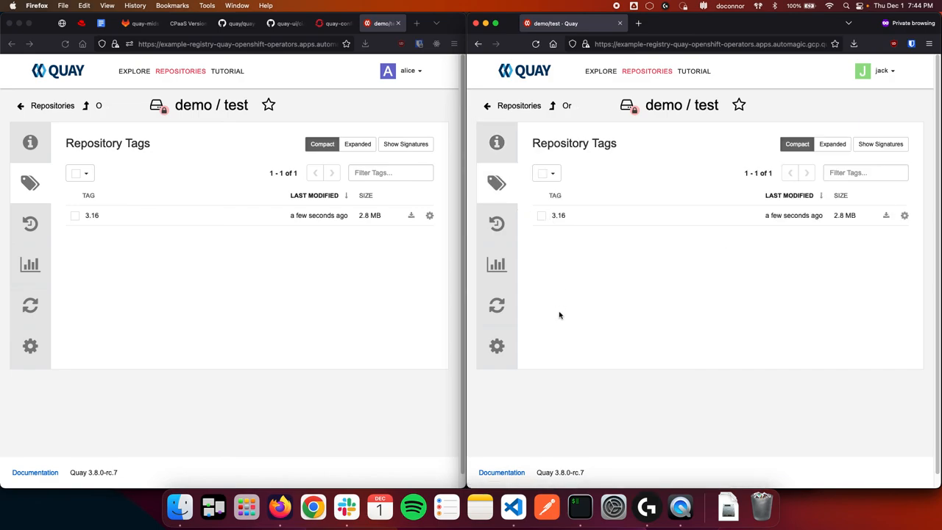
pyautogui.moveTo(562, 321)
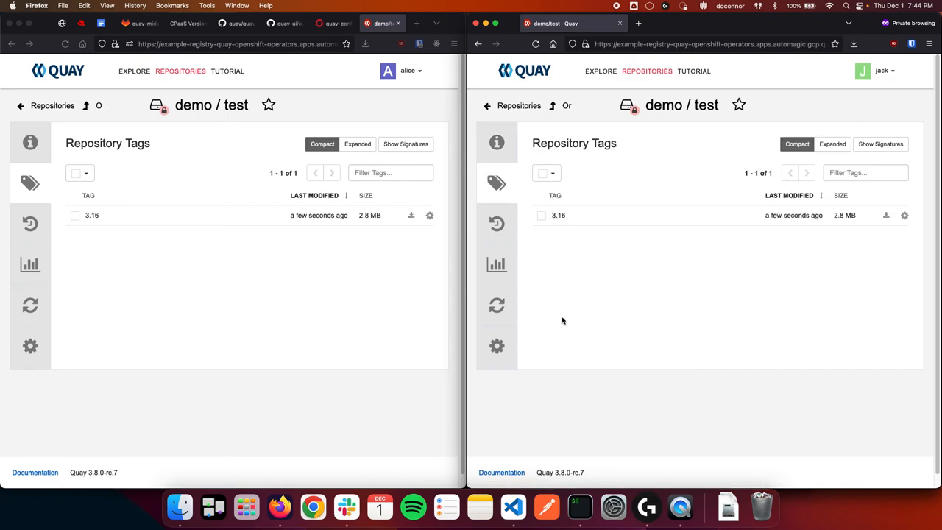